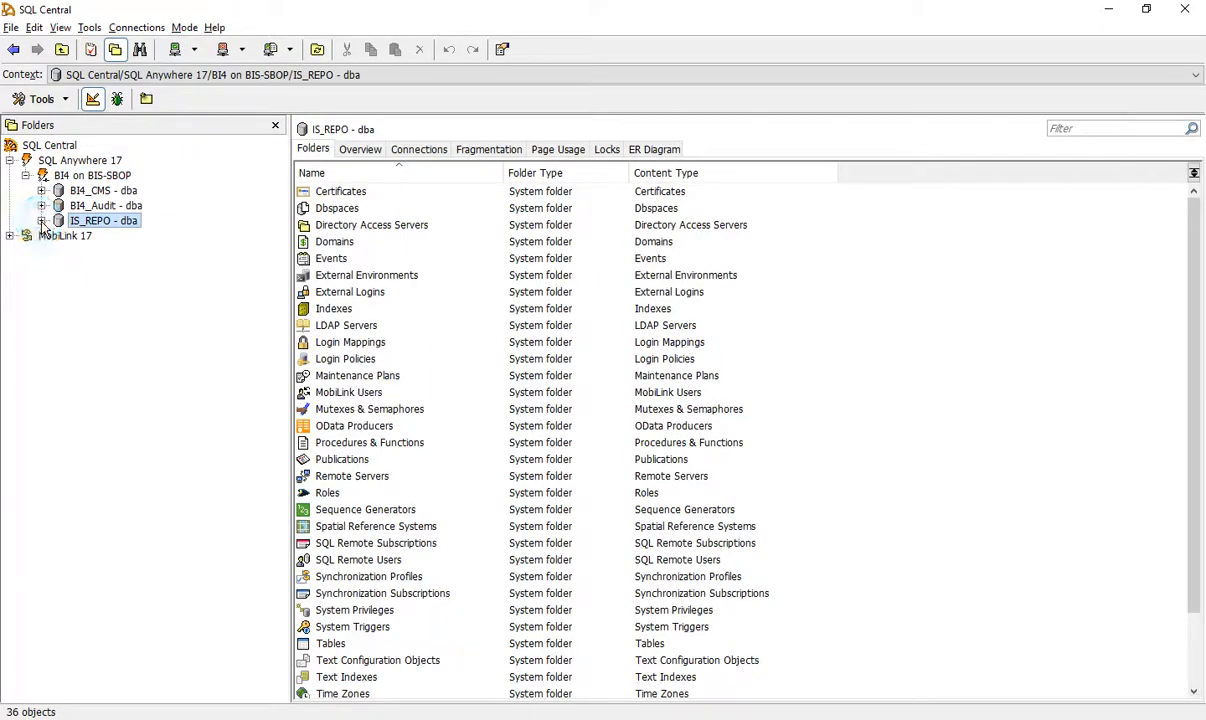
# Expand the IS_REPO database's folders to reach the dba user and its granted roles.
pyautogui.click(43, 220)
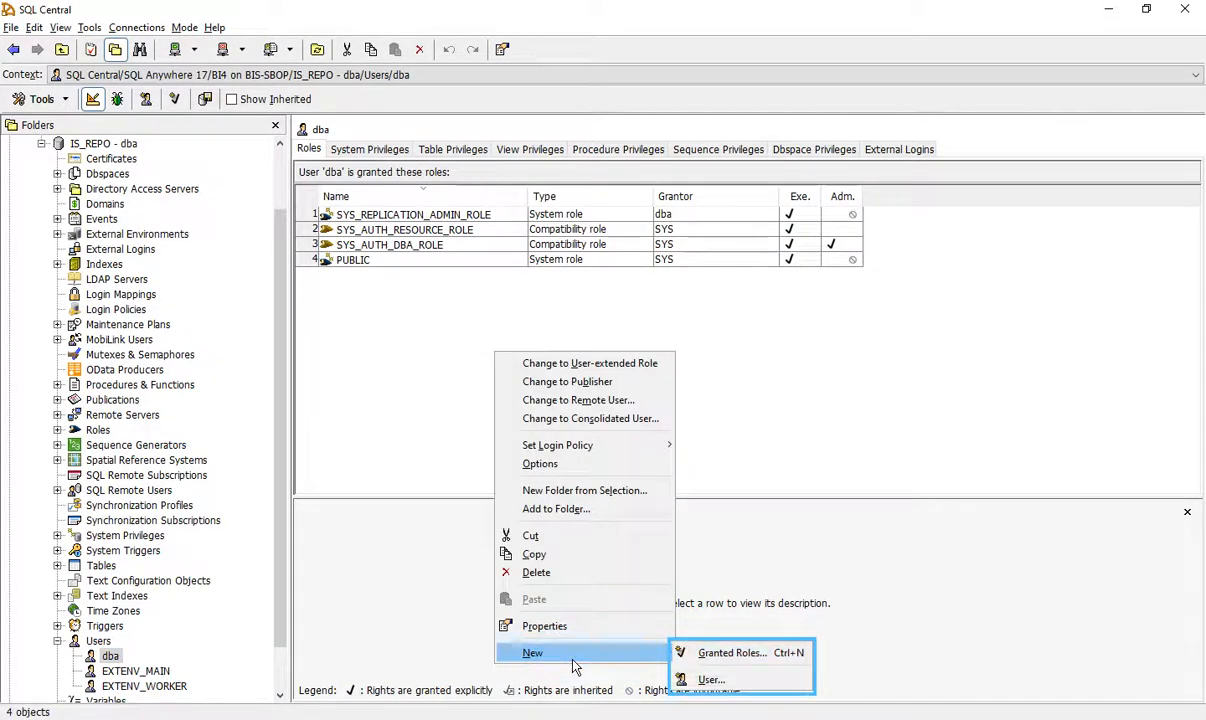
# Grant dba COCKPIT_ROLE, dbo and diagnostics, then begin a new granted system privilege.
pyautogui.click(733, 652)
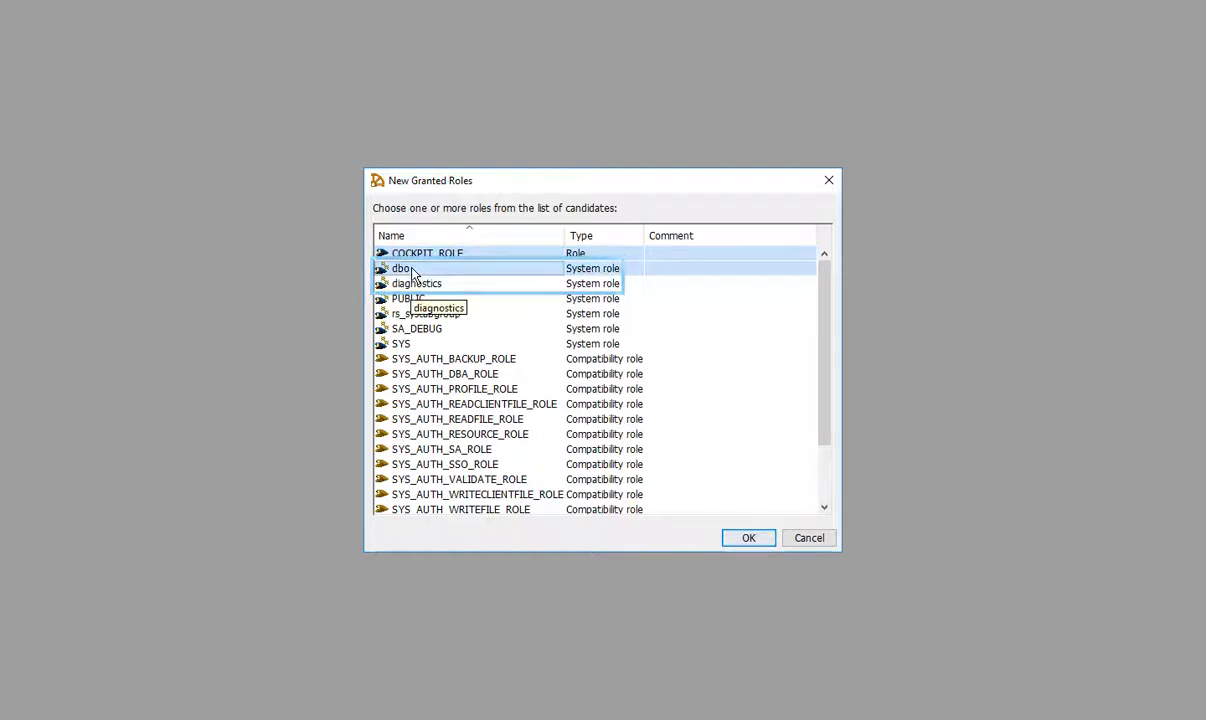
pyautogui.click(410, 268)
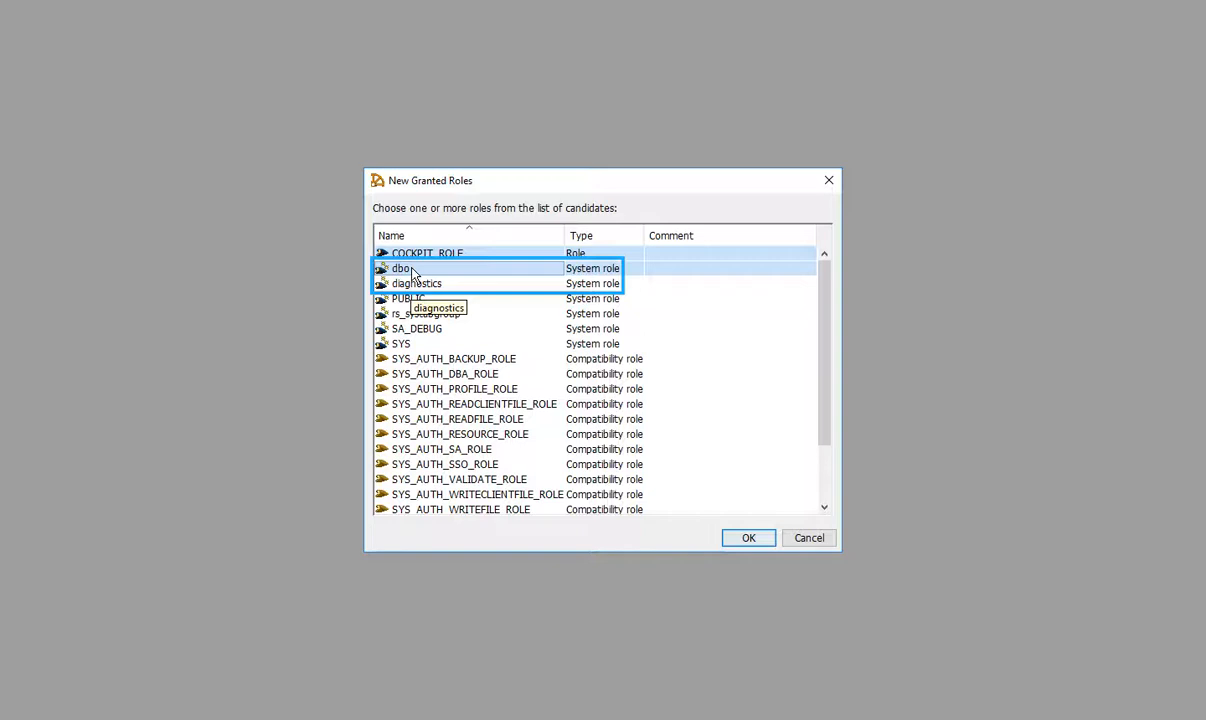
pyautogui.moveTo(449, 290)
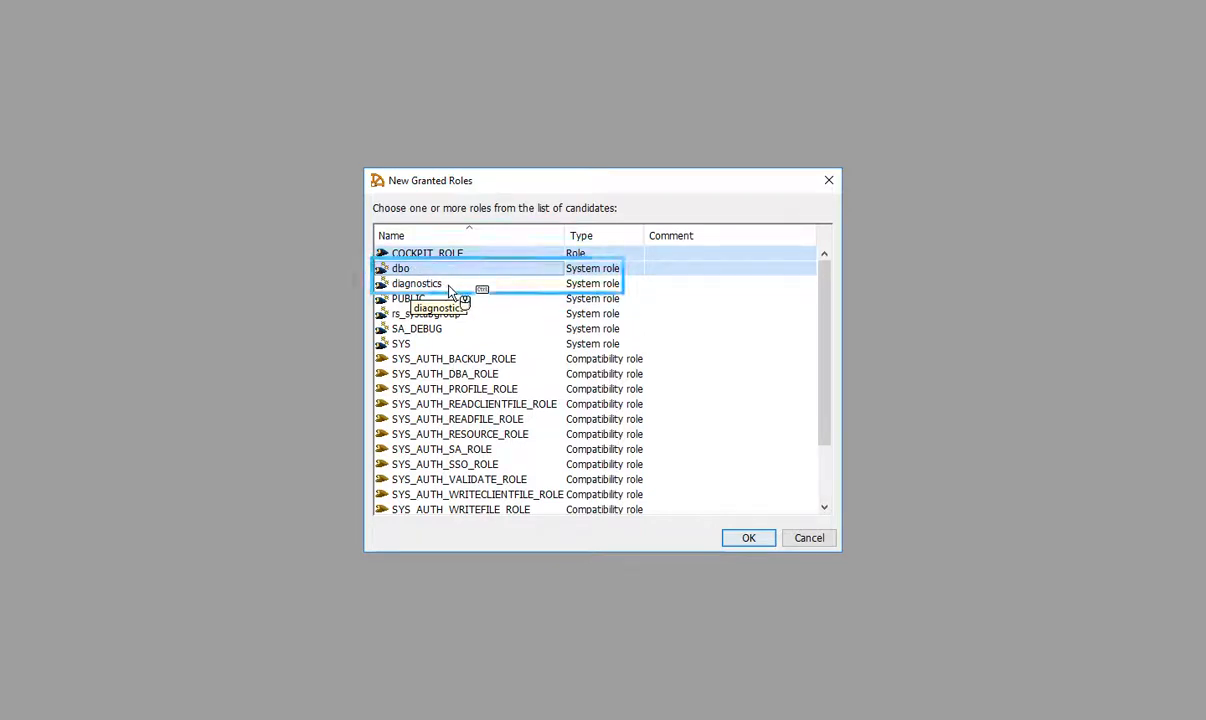
pyautogui.moveTo(748, 538)
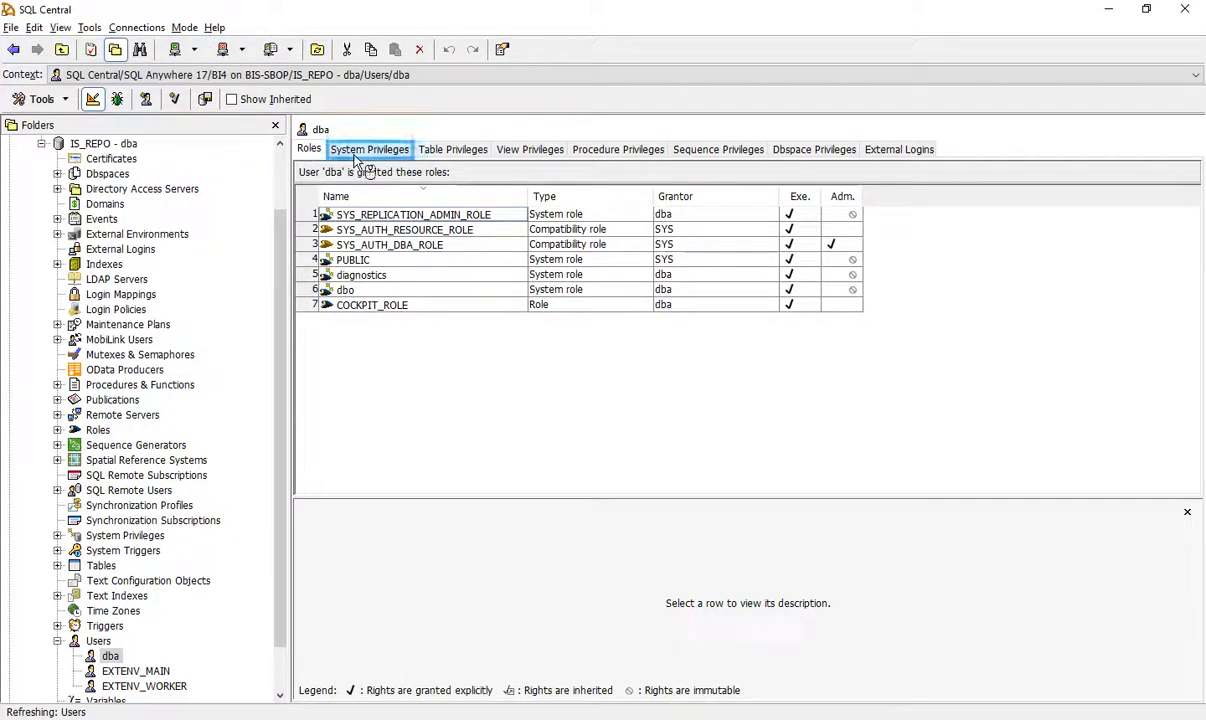
pyautogui.click(369, 149)
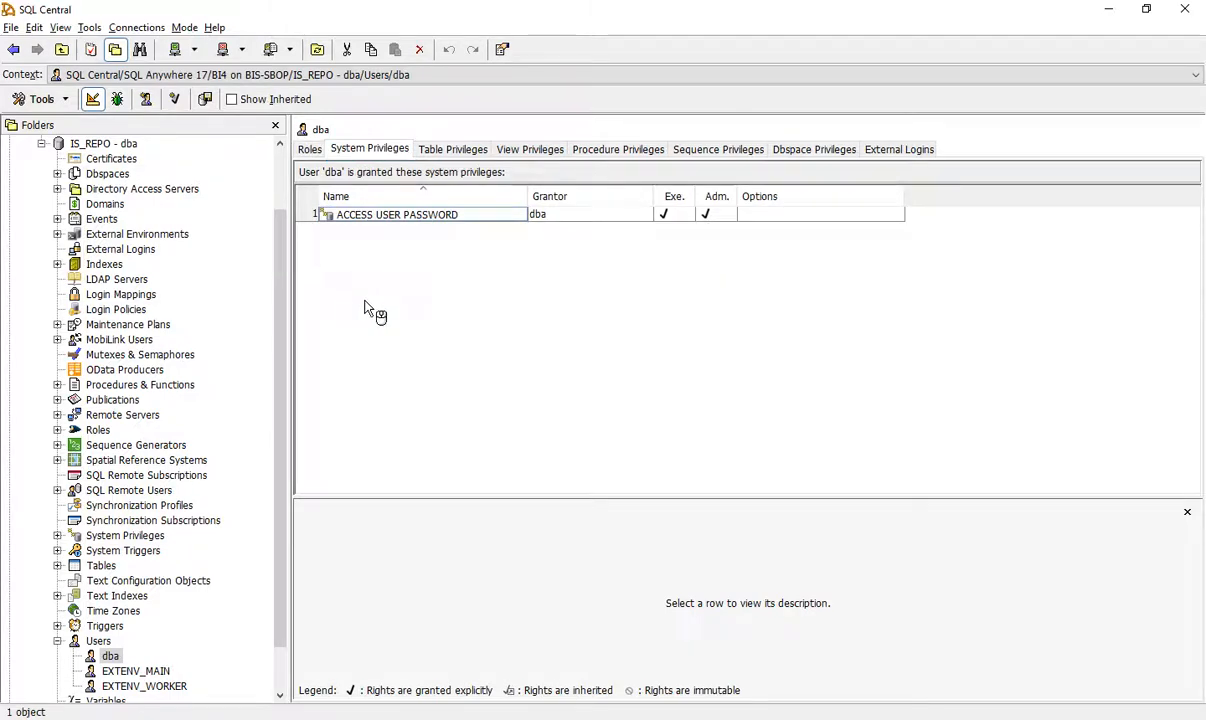
pyautogui.rightClick(400, 310)
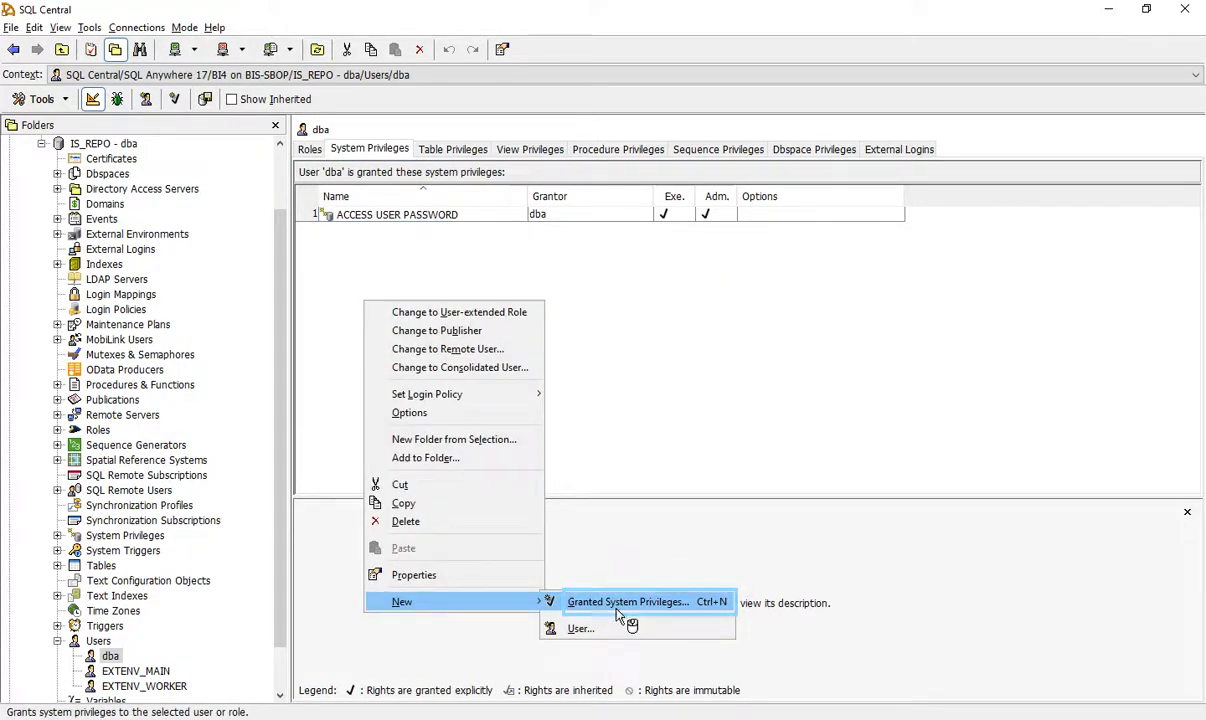
pyautogui.click(627, 601)
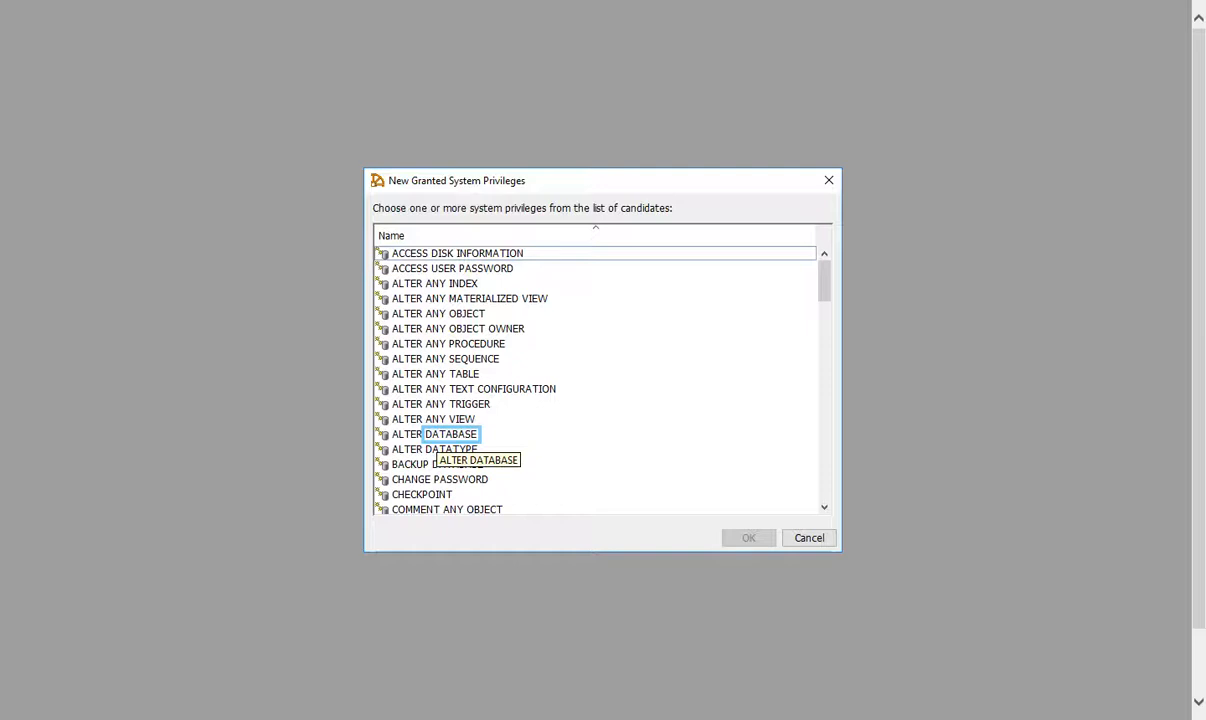
# Select ALTER DATABASE in New Granted System Privileges and confirm the grant.
pyautogui.click(434, 433)
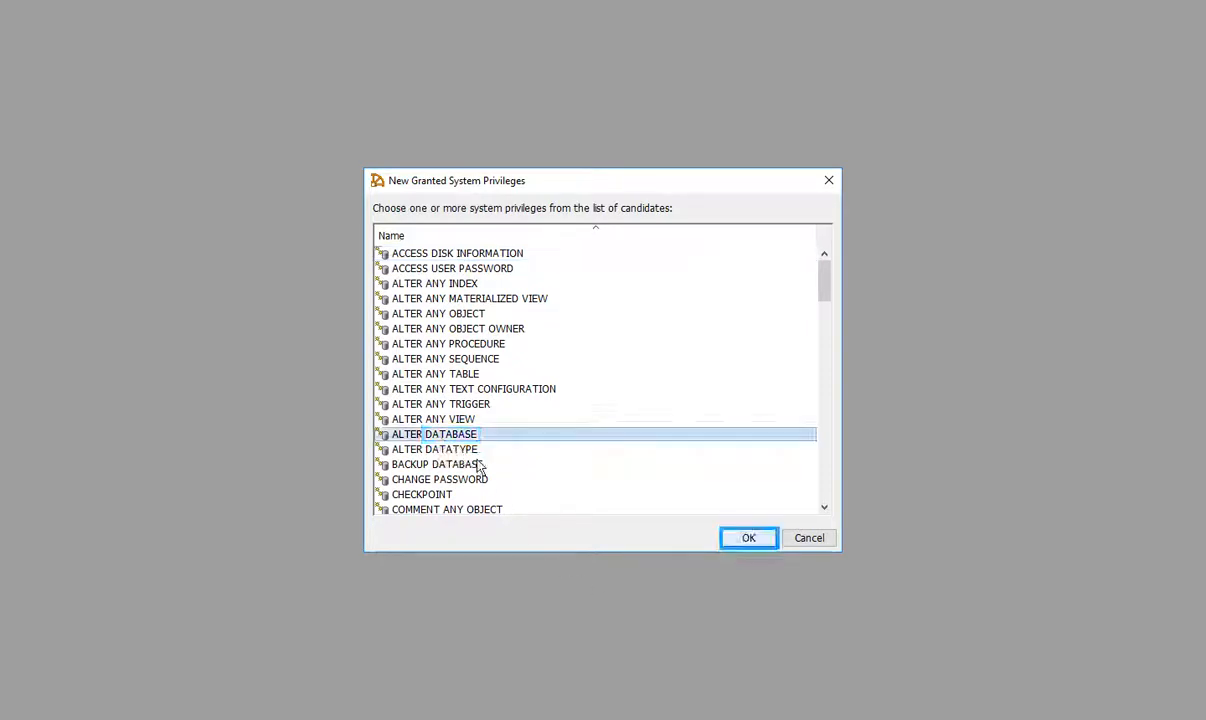
pyautogui.click(748, 538)
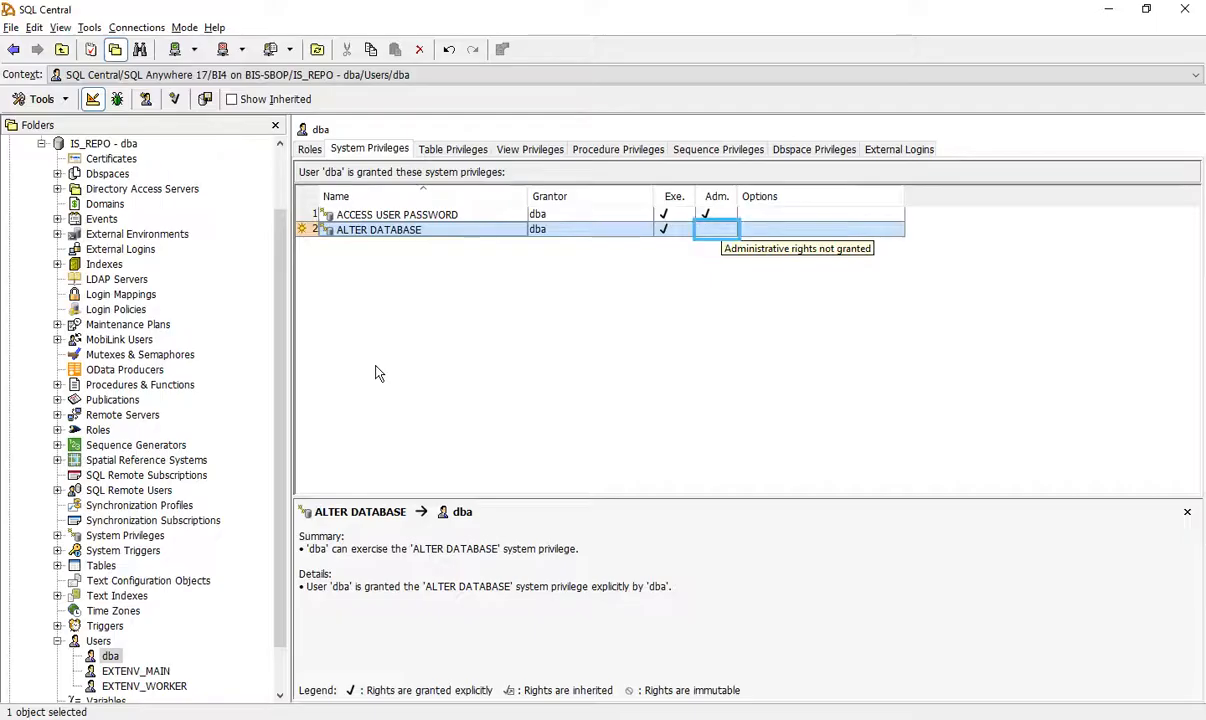